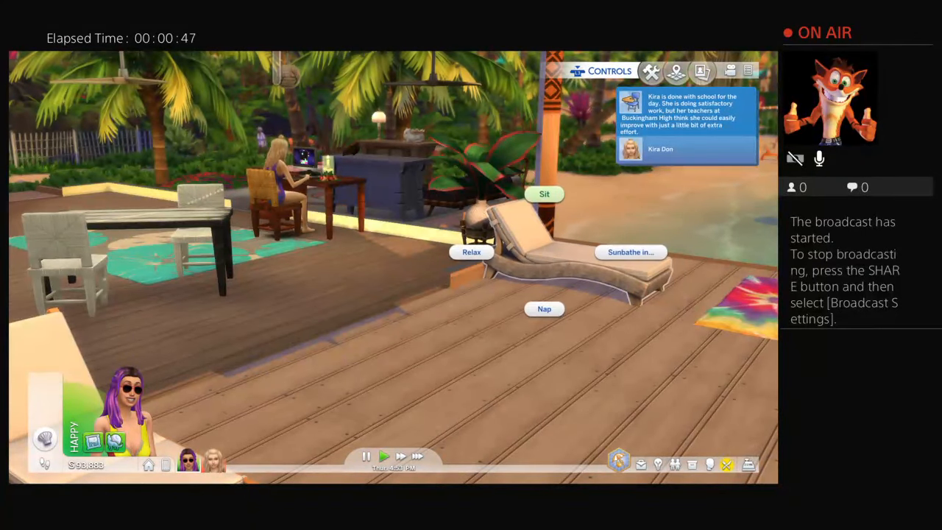
Step: Have the Sim sunbathe on the lounge chair out on the beach dock
click(630, 252)
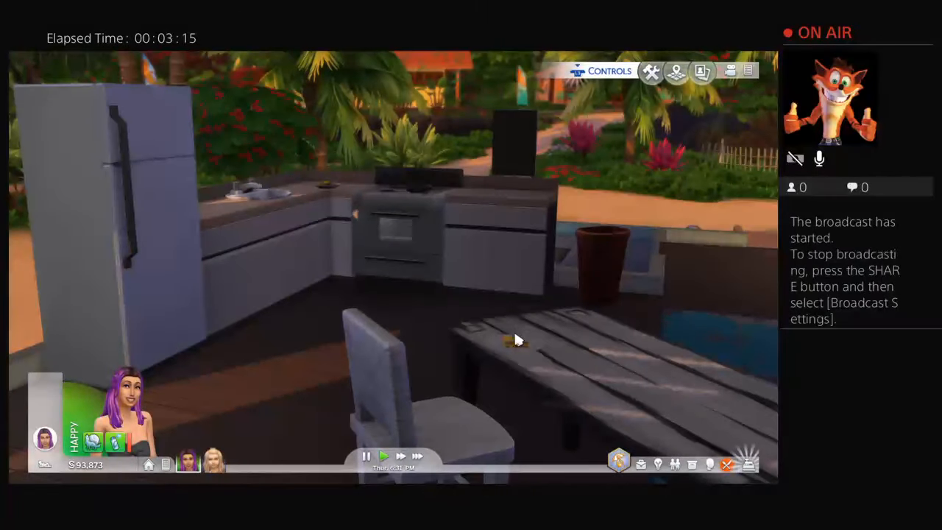
mouse_move(459, 430)
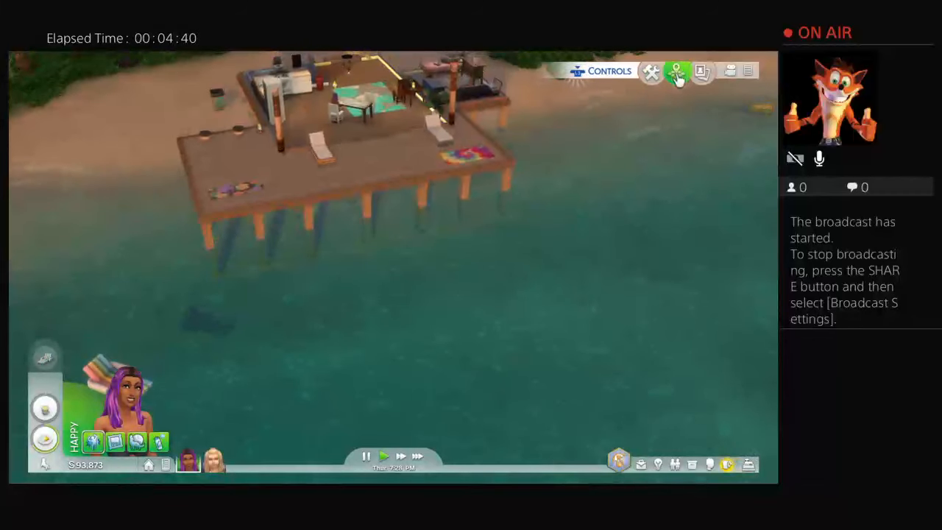
mouse_move(675, 71)
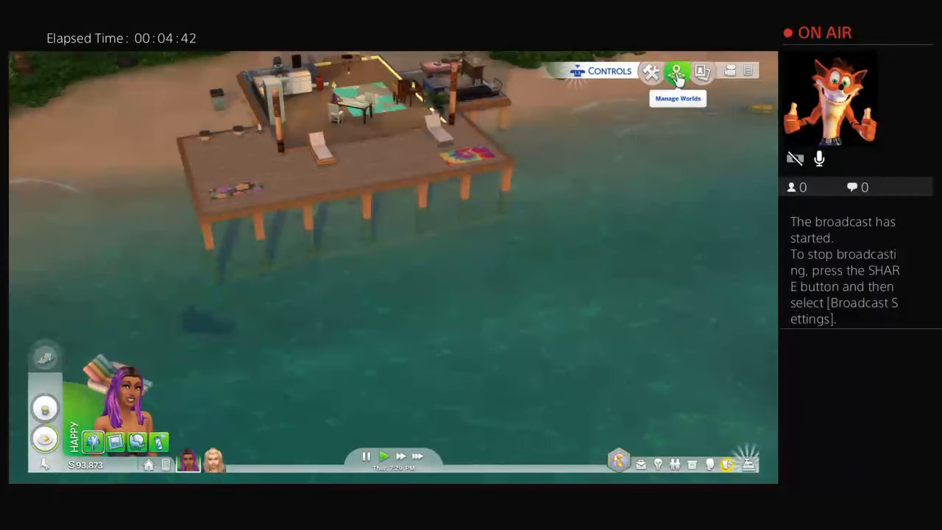
mouse_move(652, 71)
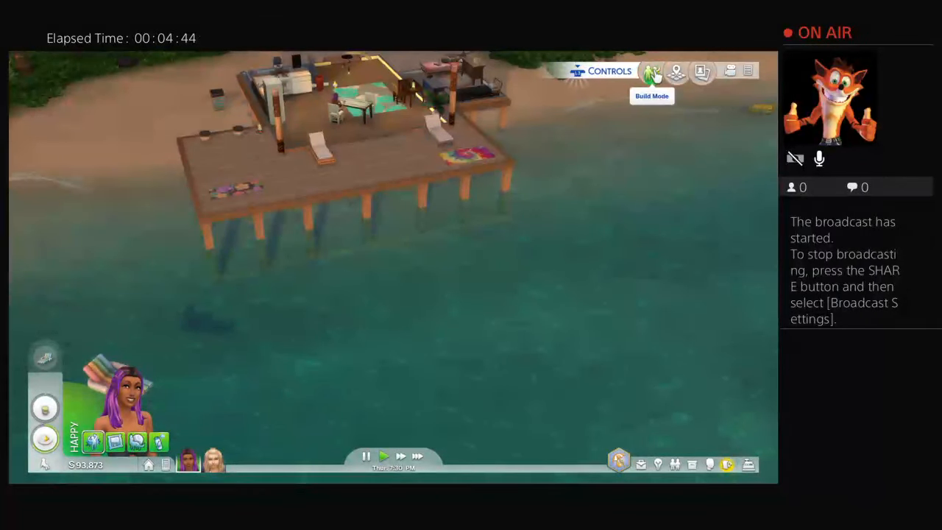